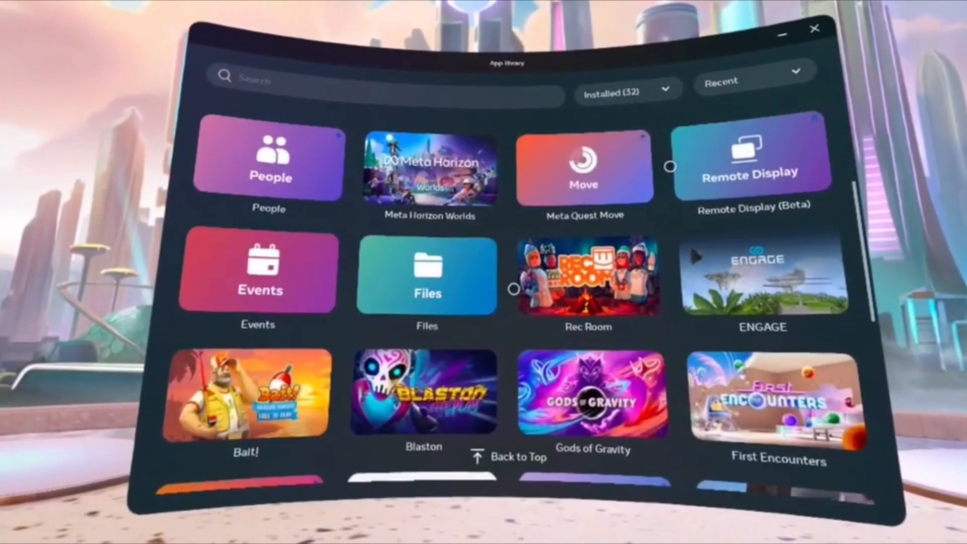
Scroll through the store collections past Arcade excitement and Narrative entertainment
{"action": "scroll", "scroll_direction": "down", "scroll_amount": 3}
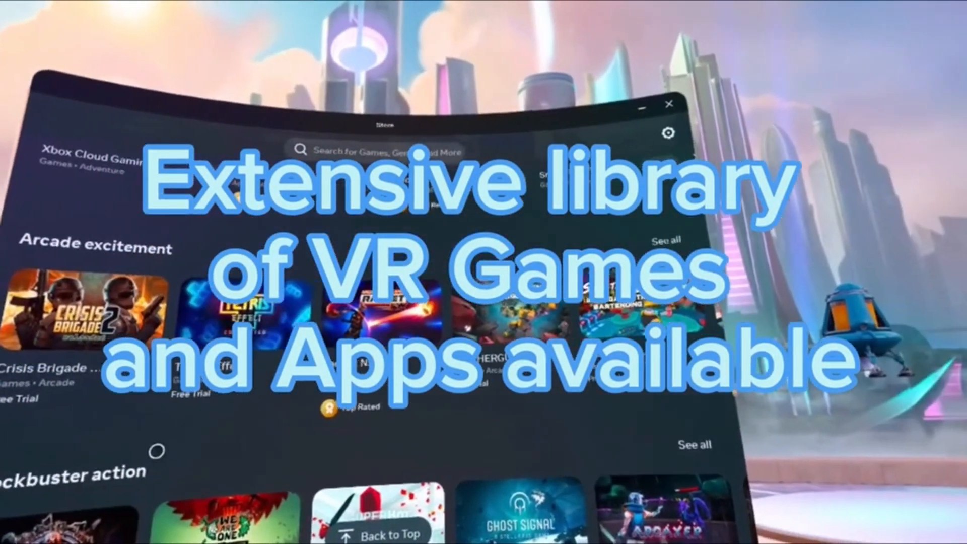
{"action": "scroll", "scroll_direction": "down", "scroll_amount": 3}
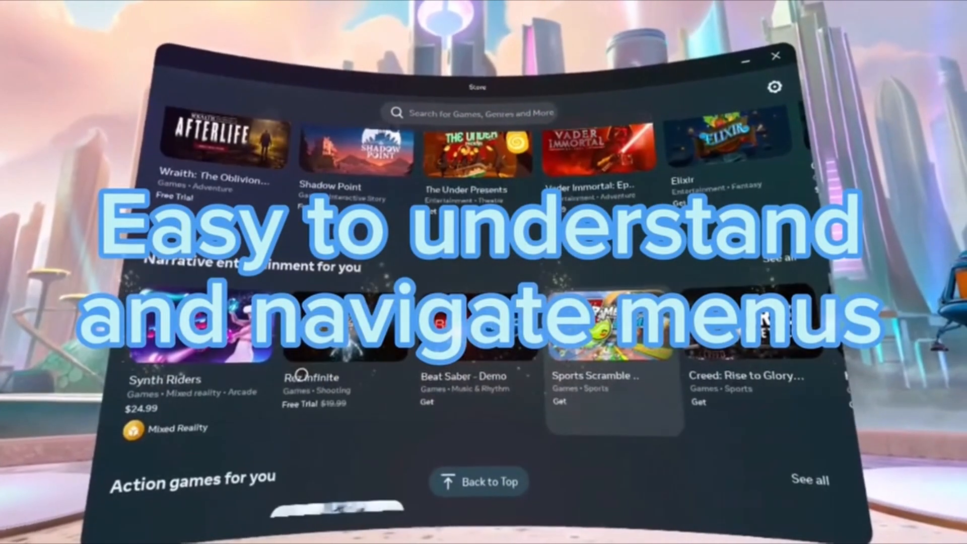
{"action": "scroll", "scroll_direction": "down", "scroll_amount": 3}
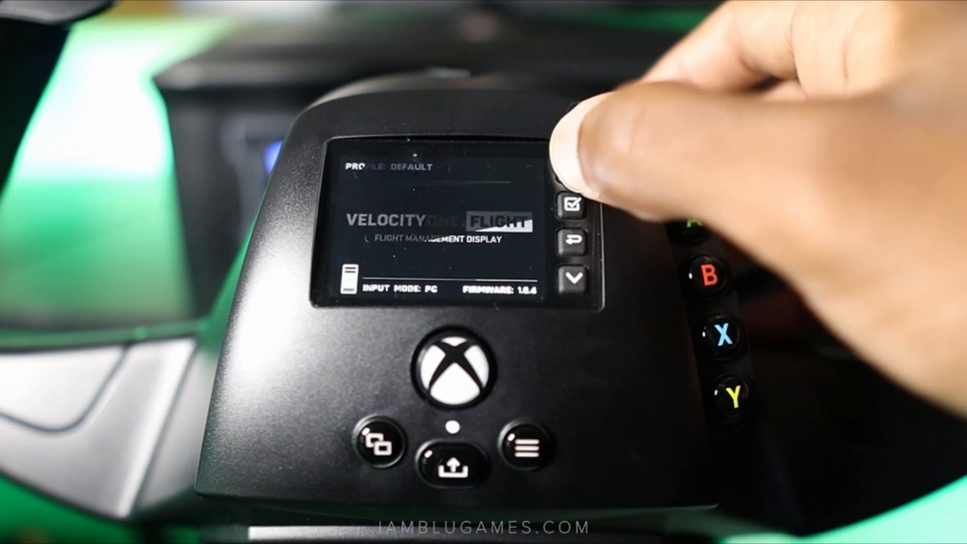
Enter the main menu and Settings to reach Input Mode, showing Xbox, PC, PC Legacy 1 and 2
{"action": "left_click", "coordinate": [574, 210]}
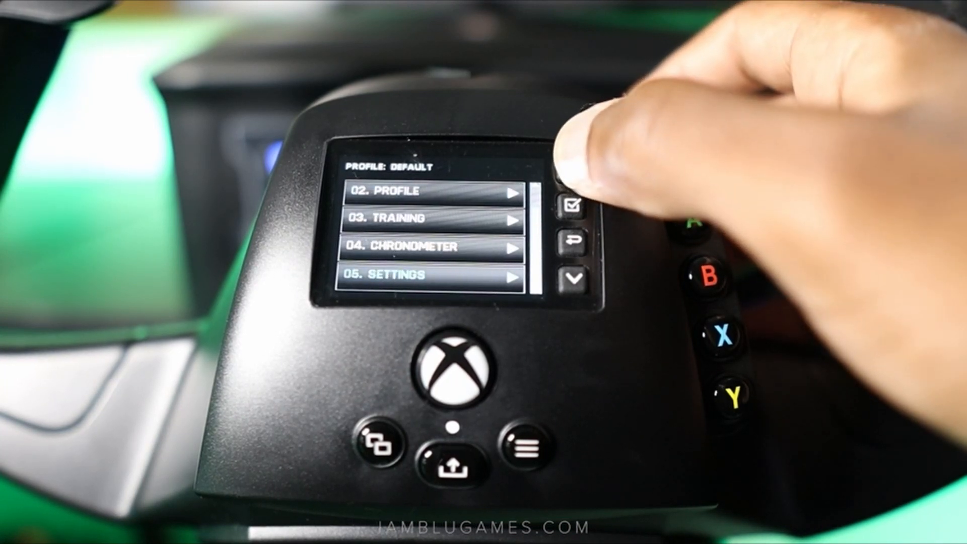
{"action": "left_click", "coordinate": [574, 207]}
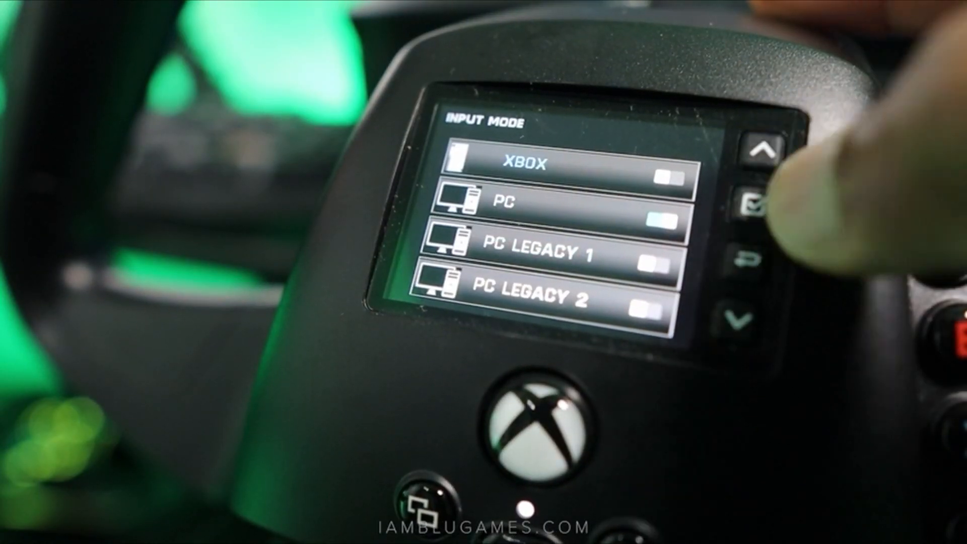